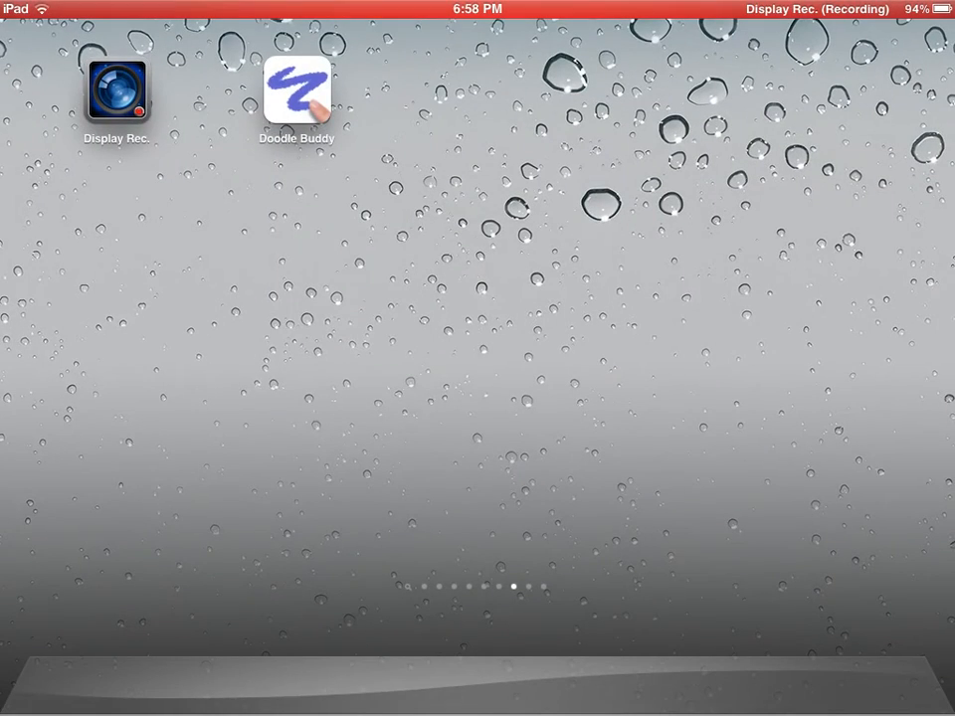
- Launch Doodle Buddy and request clearing the old handwritten notes via the trash can
click(297, 90)
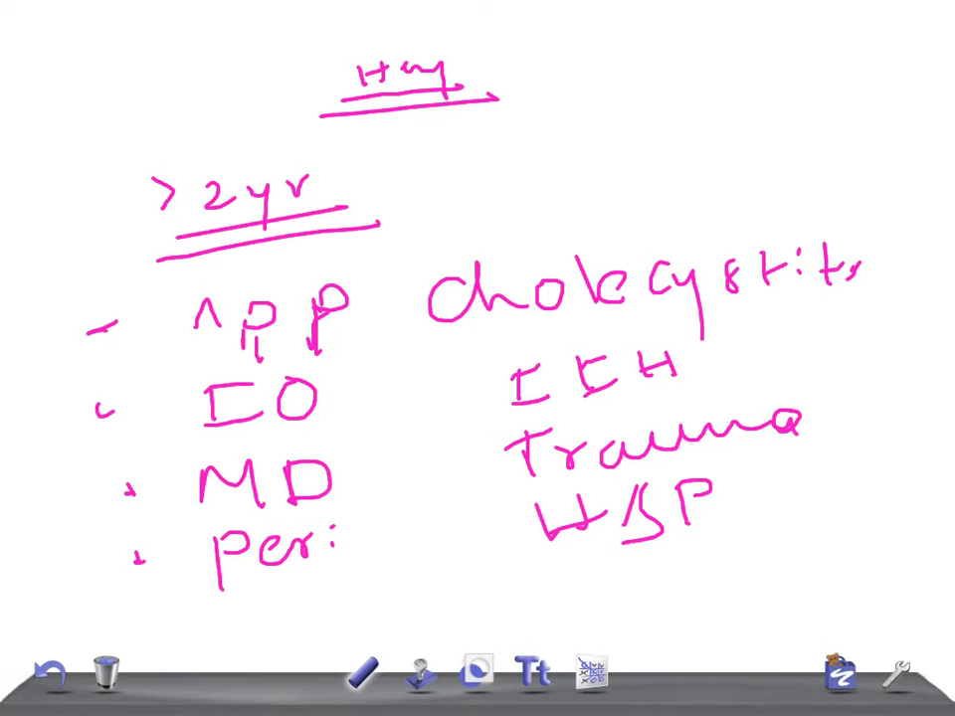
click(103, 669)
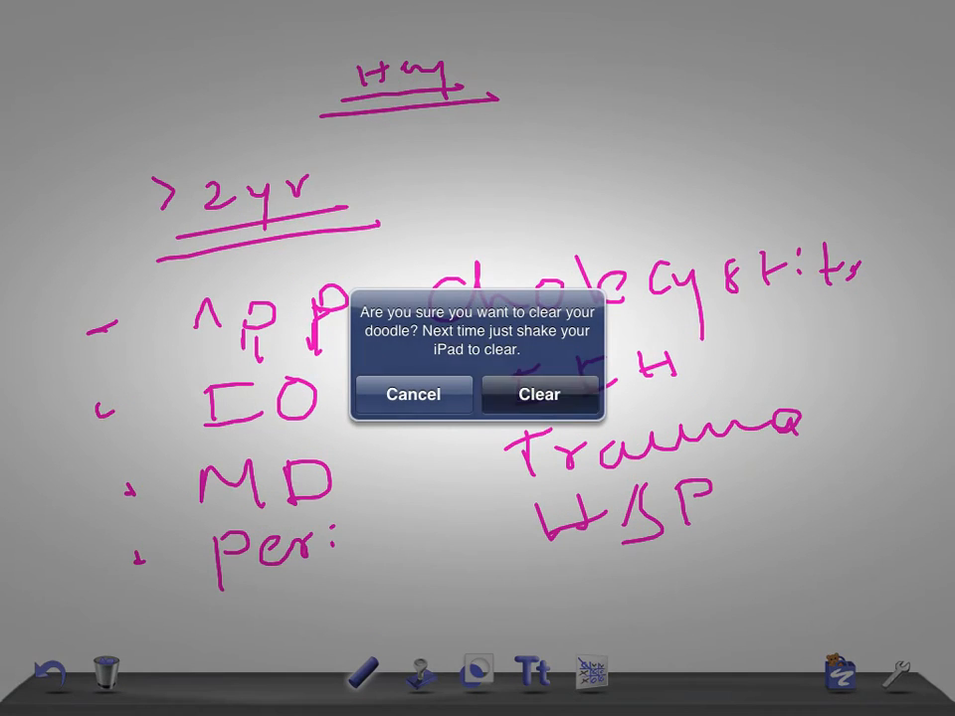
- Confirm clearing the old notes, leaving a blank canvas for the new heading
click(540, 394)
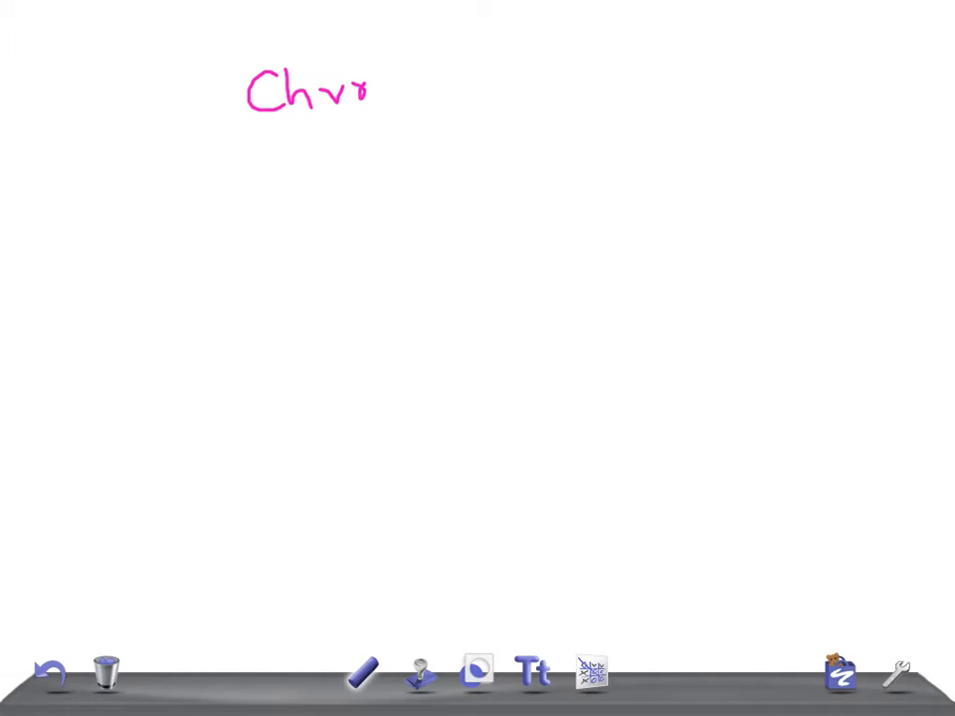
- Finish the pink 'Chronic Diarrhea' heading and start the 'Total villous' bullet below
drag(378, 89, 537, 84)
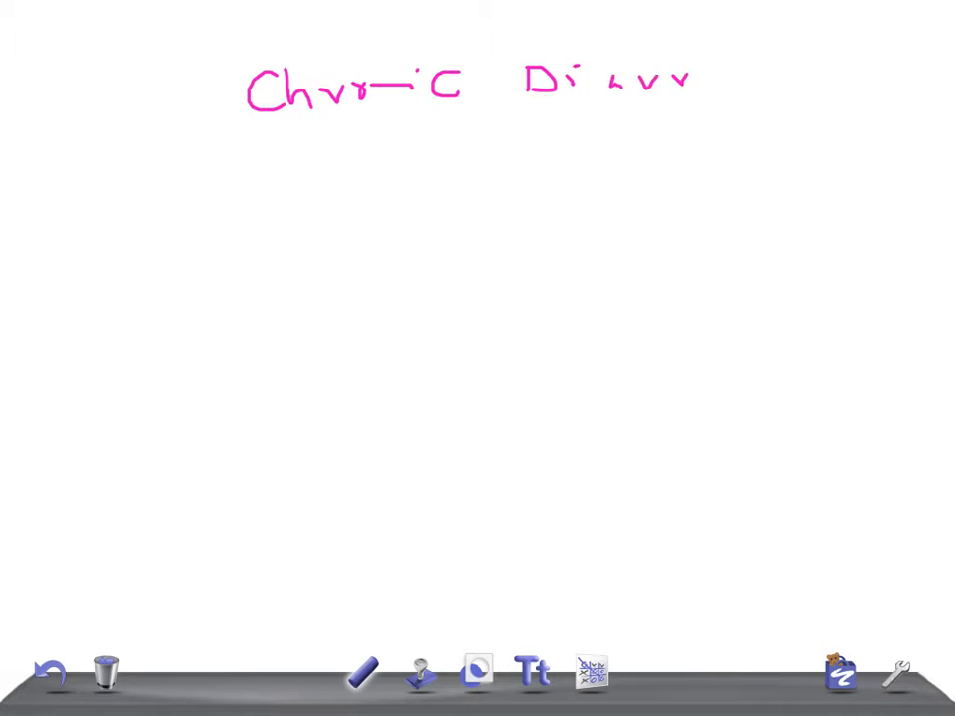
drag(696, 89, 806, 84)
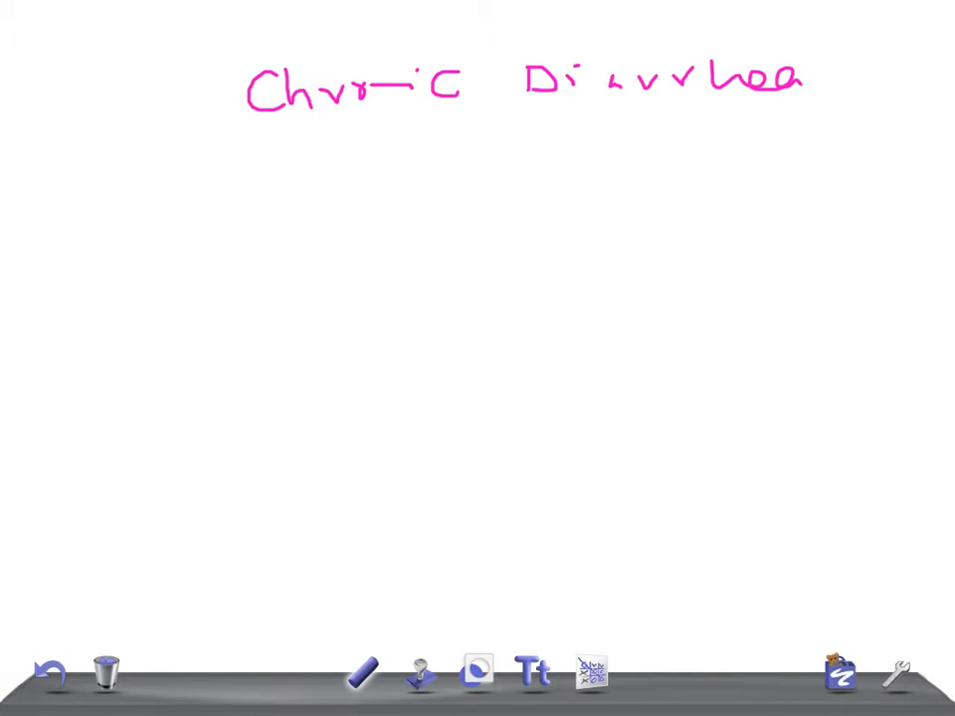
drag(61, 189, 89, 183)
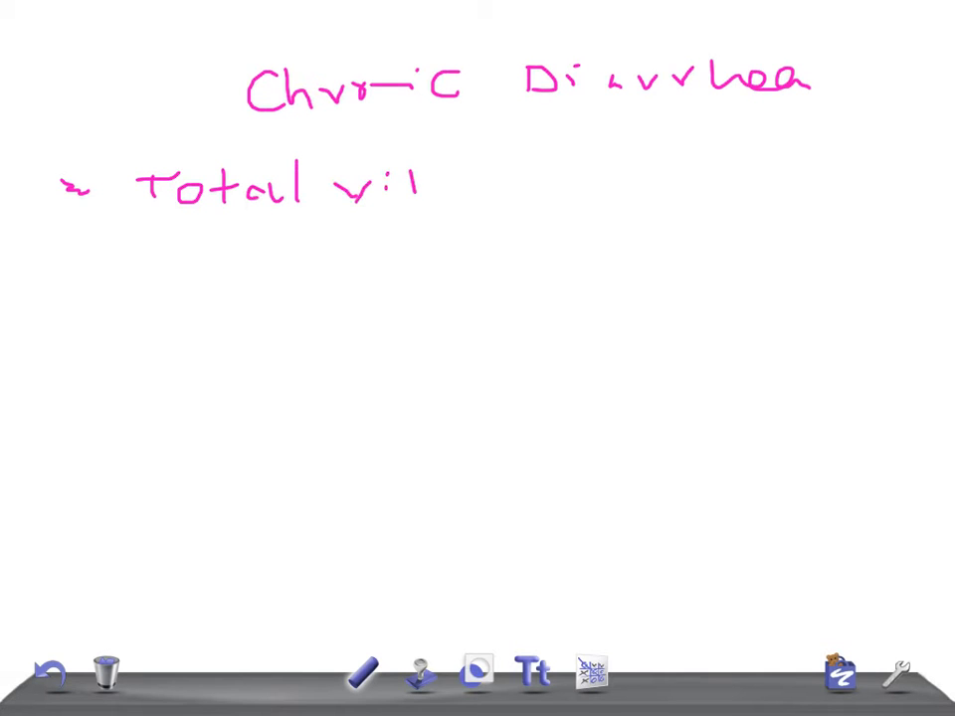
- Write 'Total villous Atrophy' with an arrow to 'Celiac disease', then begin 'partial'
drag(418, 183, 567, 189)
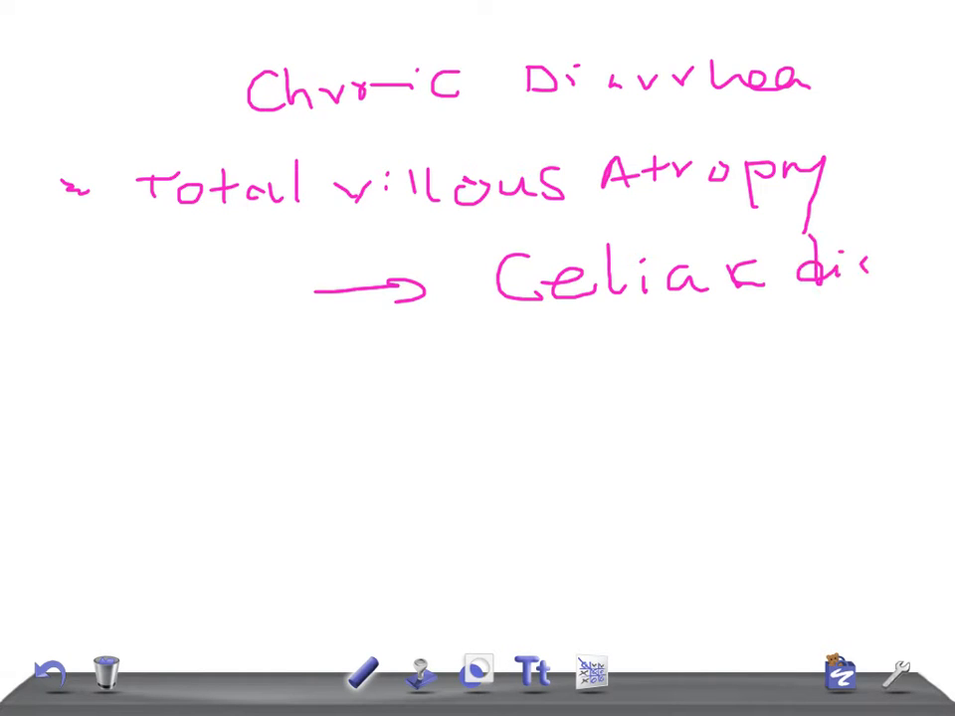
drag(872, 268, 931, 283)
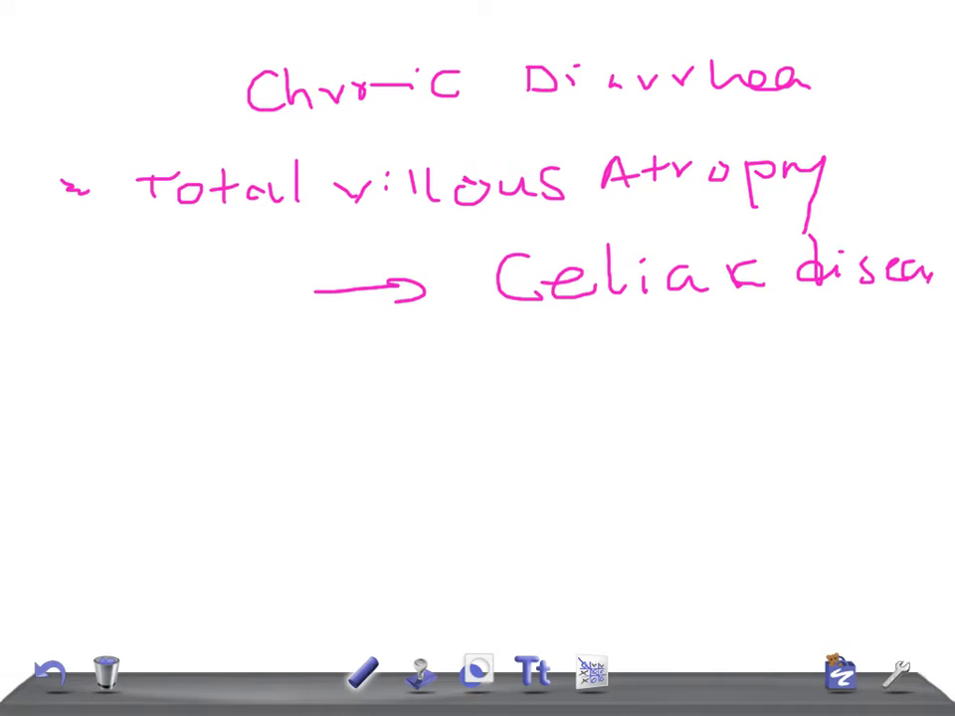
drag(76, 418, 100, 416)
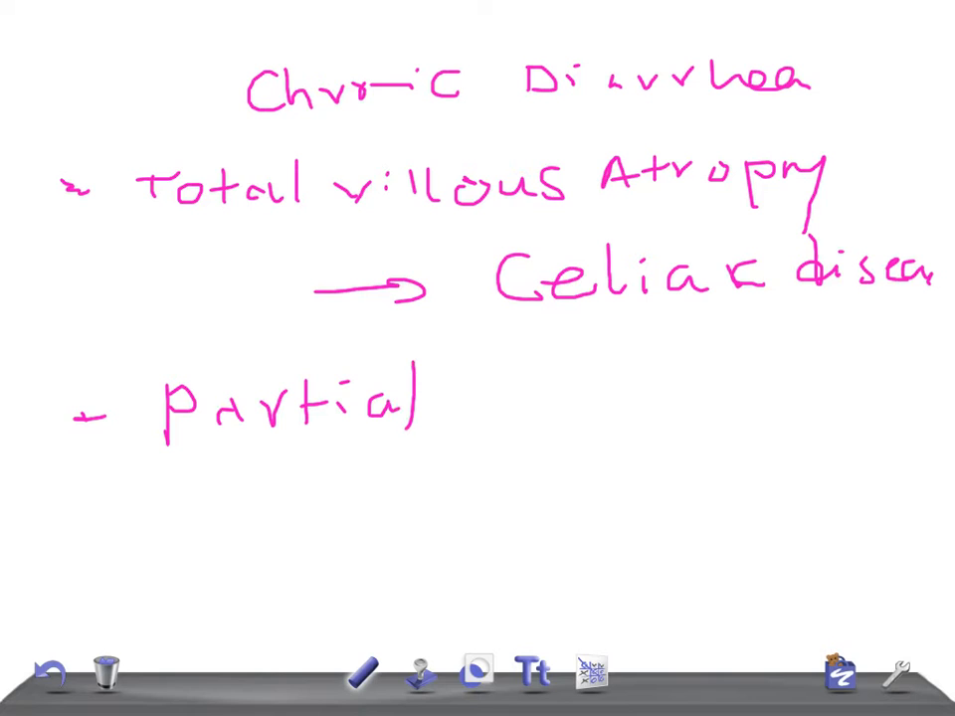
- Complete 'partial villous Atrophy' and write 'Malnutrition' beneath with an arrow before it
drag(468, 378, 488, 412)
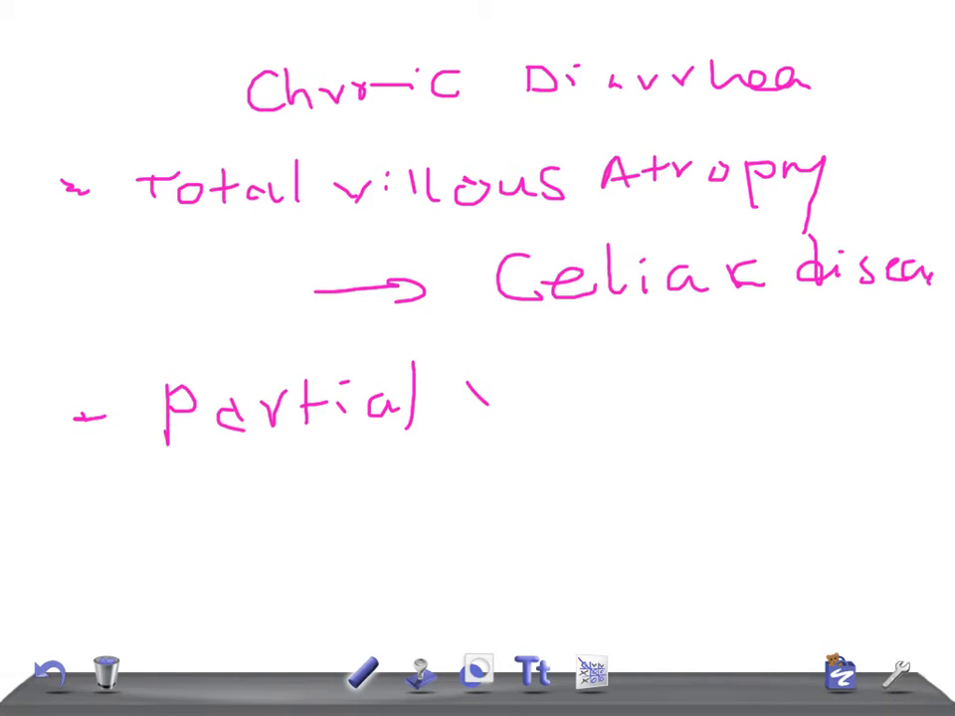
drag(467, 398, 696, 398)
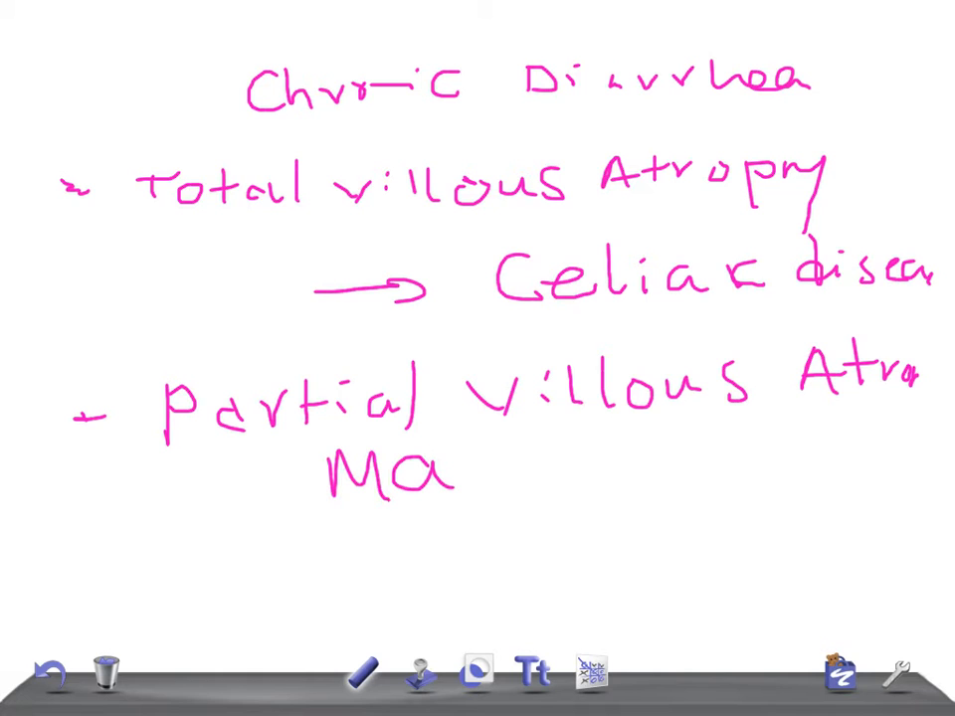
drag(428, 468, 617, 474)
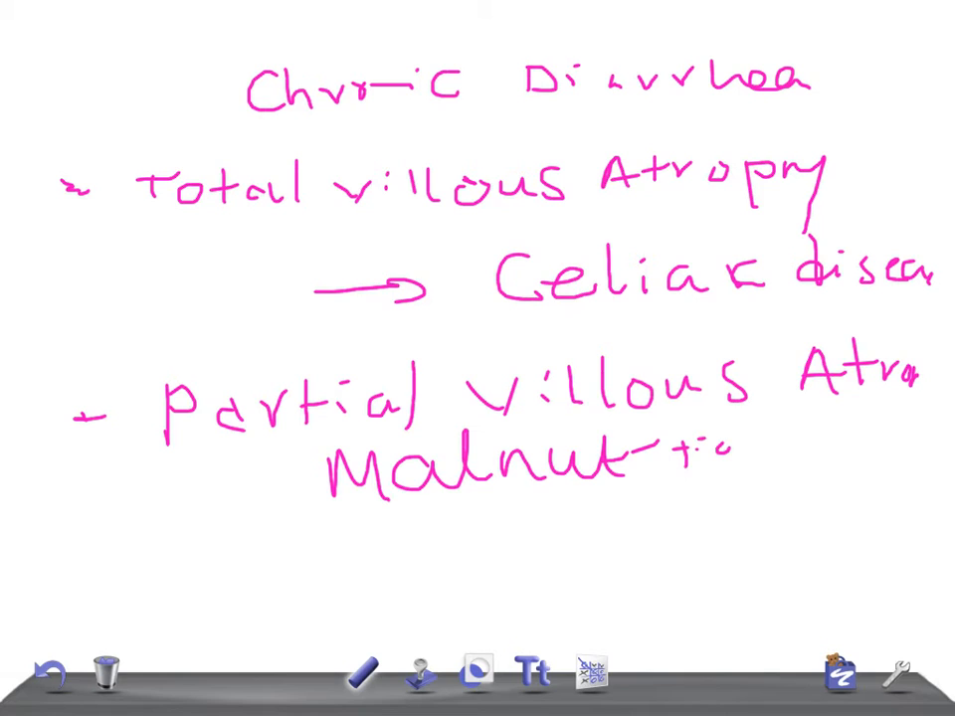
drag(697, 457, 726, 448)
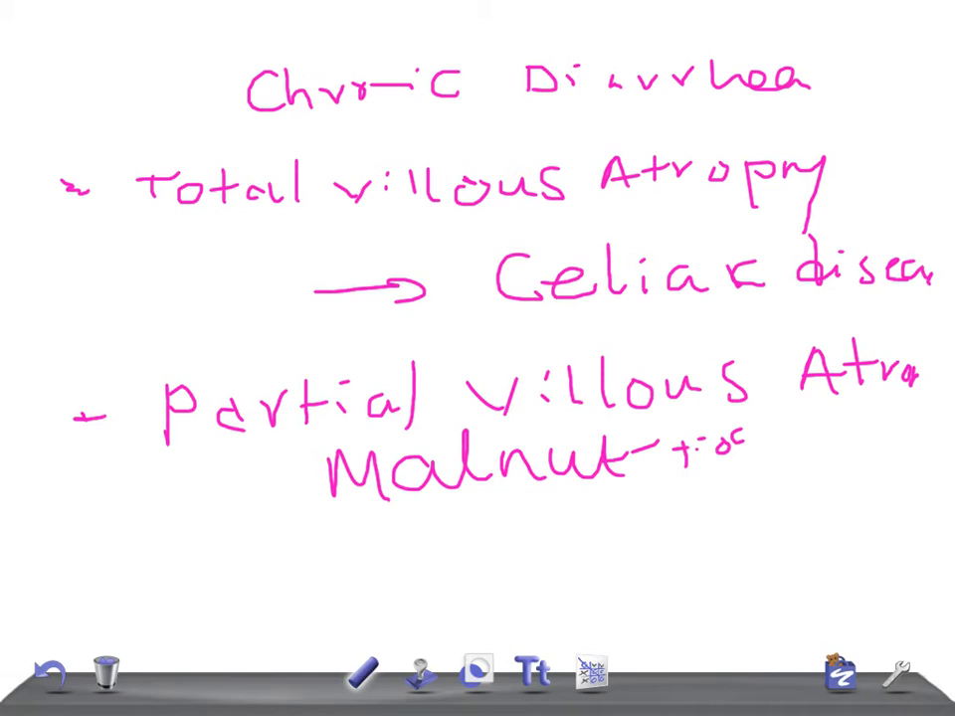
drag(243, 522, 303, 507)
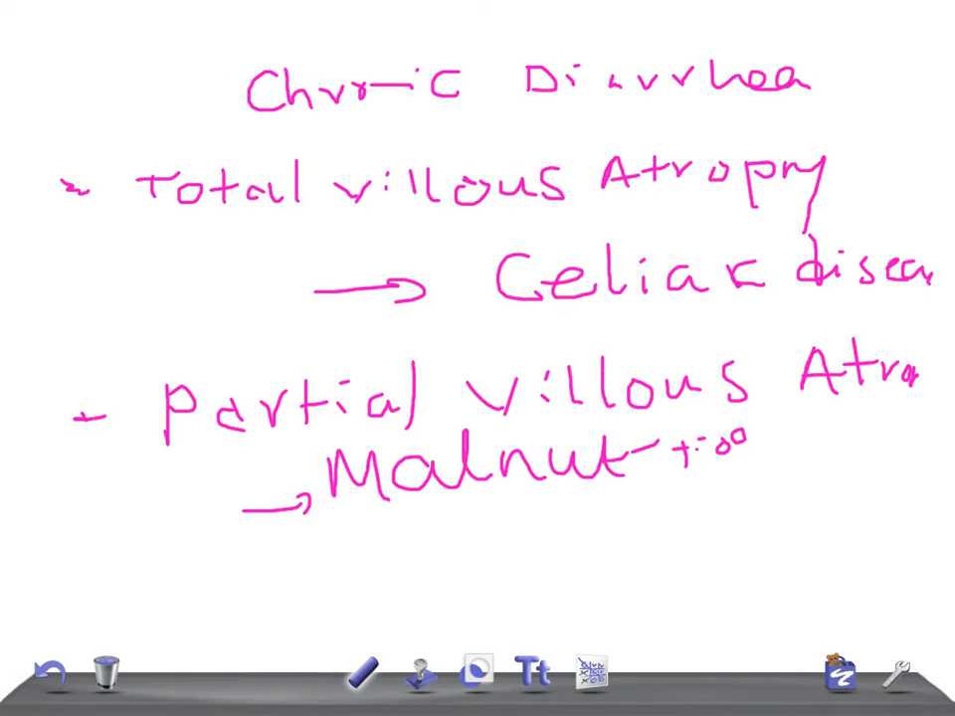
- Add arrowed causes 'G. Lamblia' and 'Immunod…' below Malnutrition, then request clearing the doodle
drag(258, 557, 308, 537)
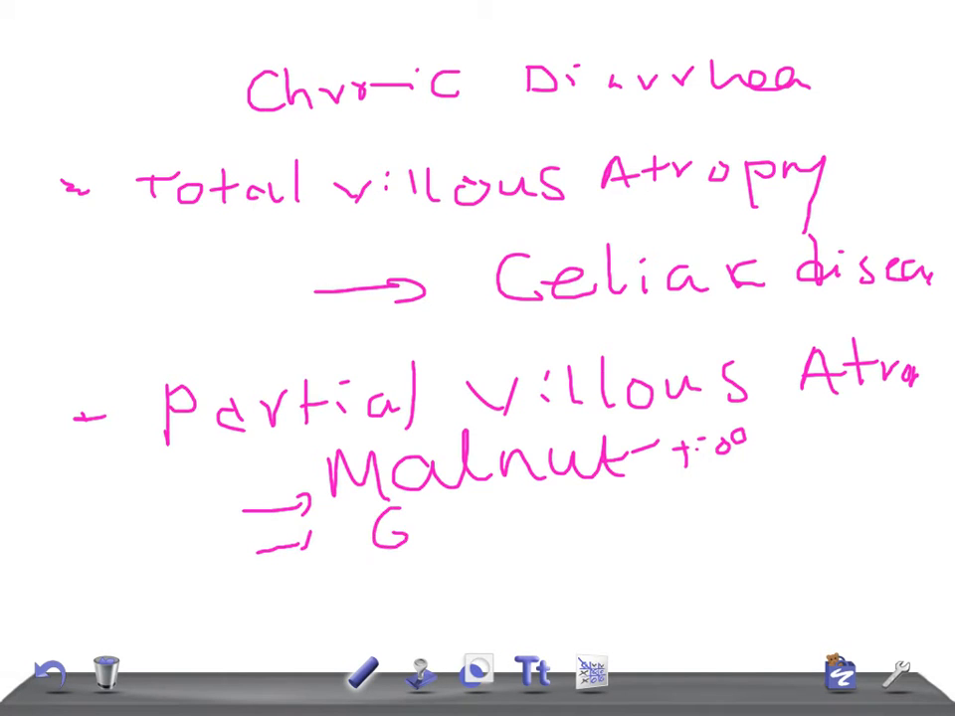
drag(418, 527, 597, 527)
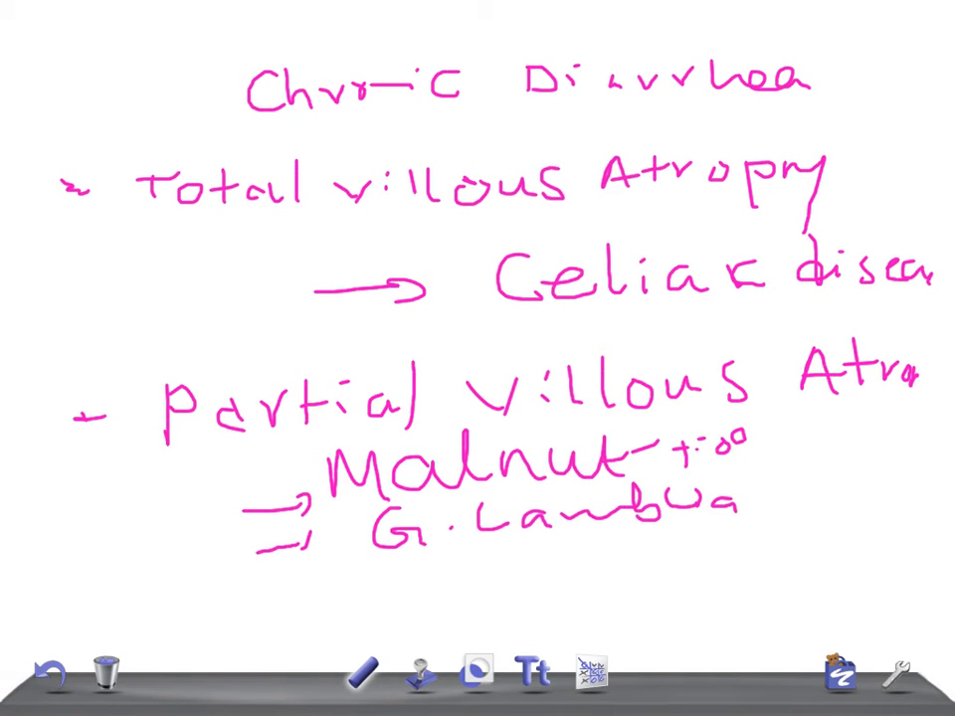
drag(269, 606, 342, 593)
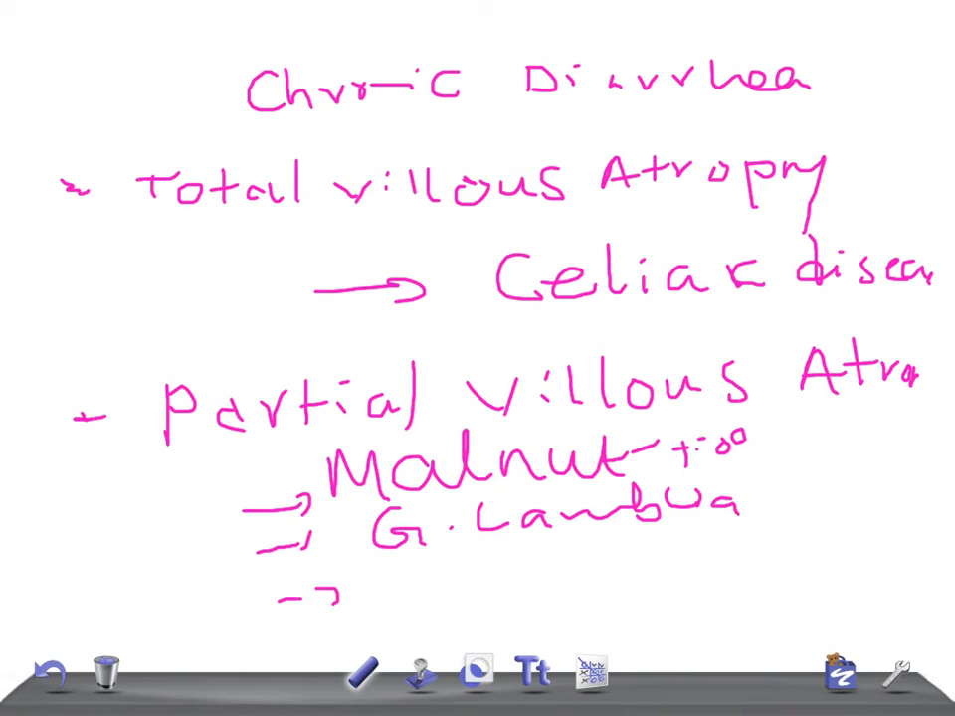
text(Imn)
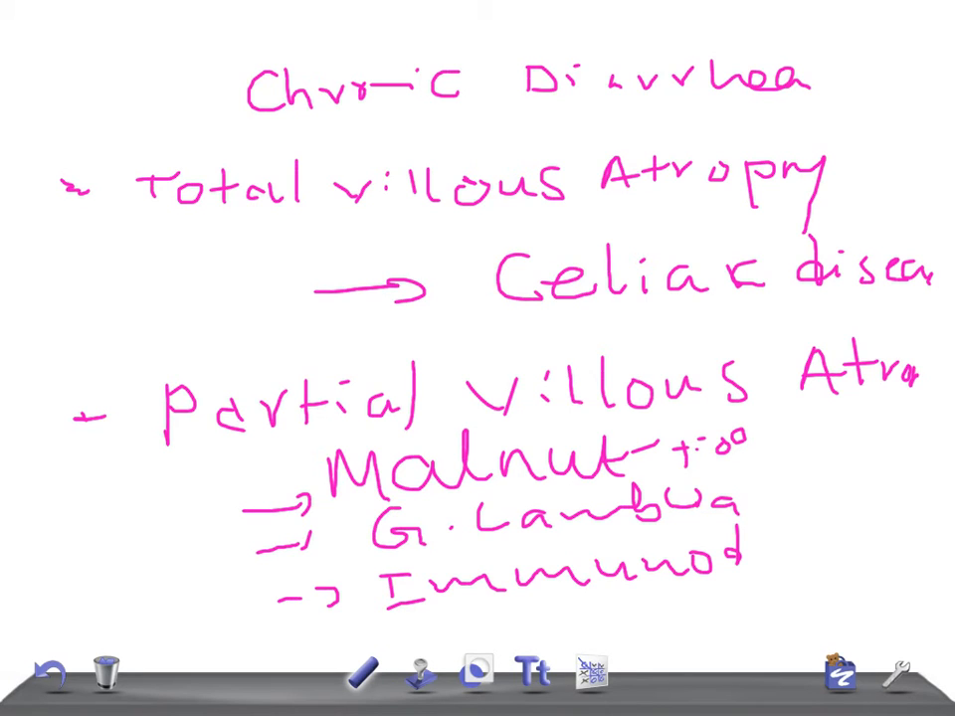
click(97, 673)
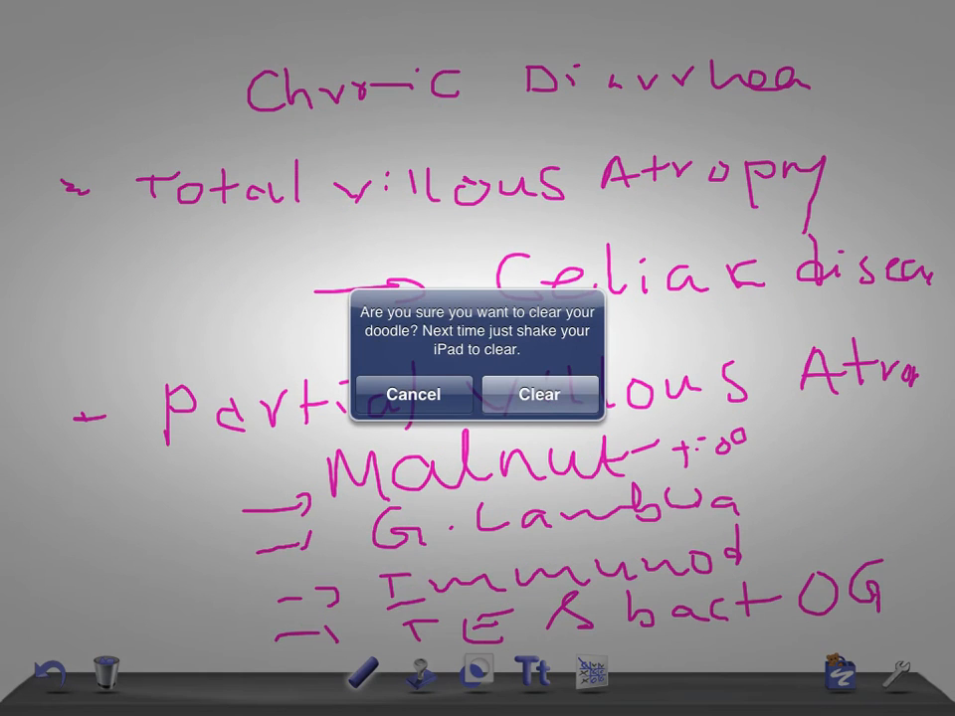
- Confirm the clear and handwrite the heading 'Fat filled enterocytes' across the top
click(540, 394)
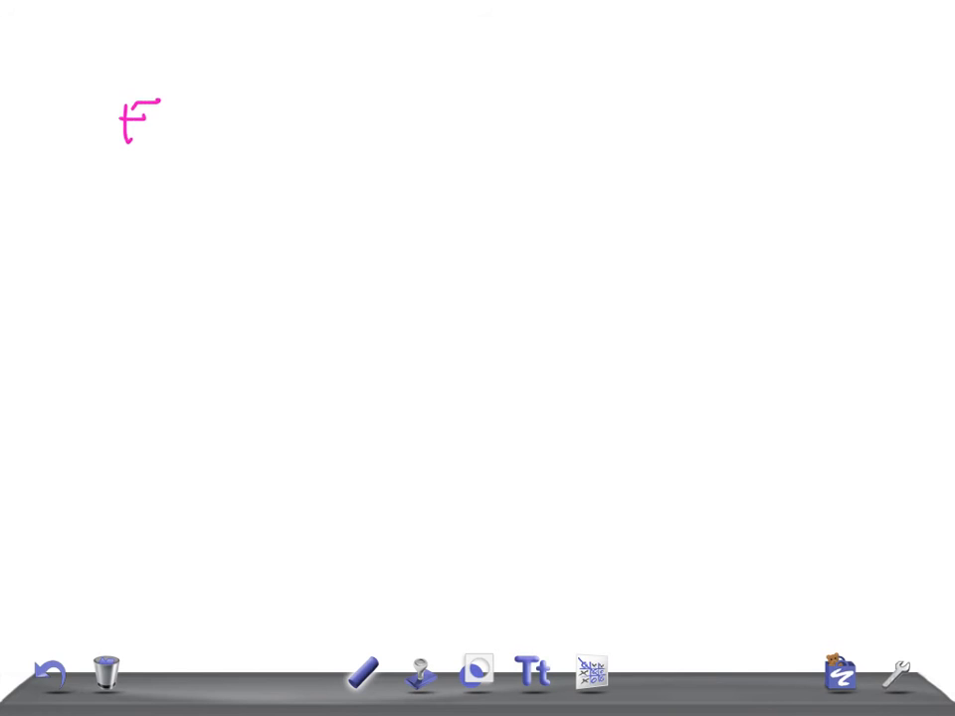
drag(159, 119, 249, 119)
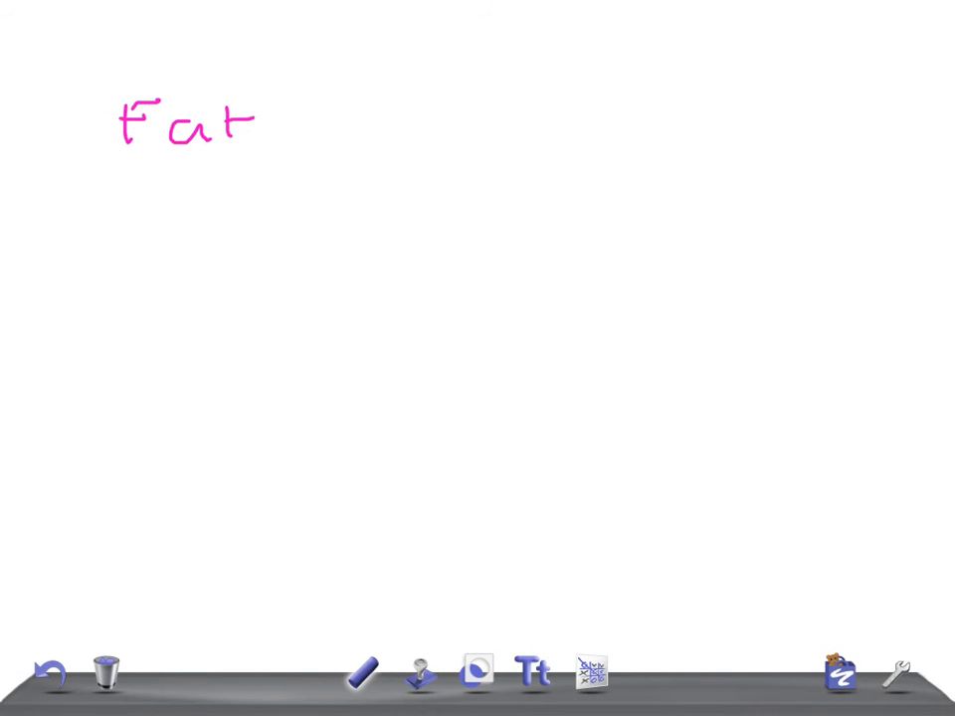
drag(299, 119, 468, 120)
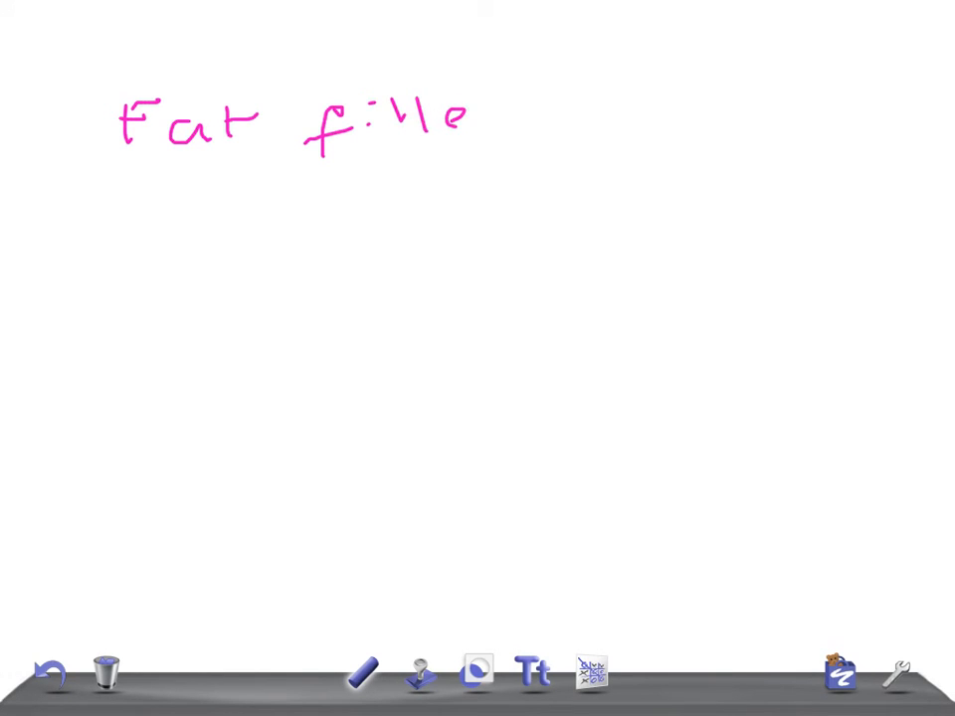
drag(467, 119, 607, 119)
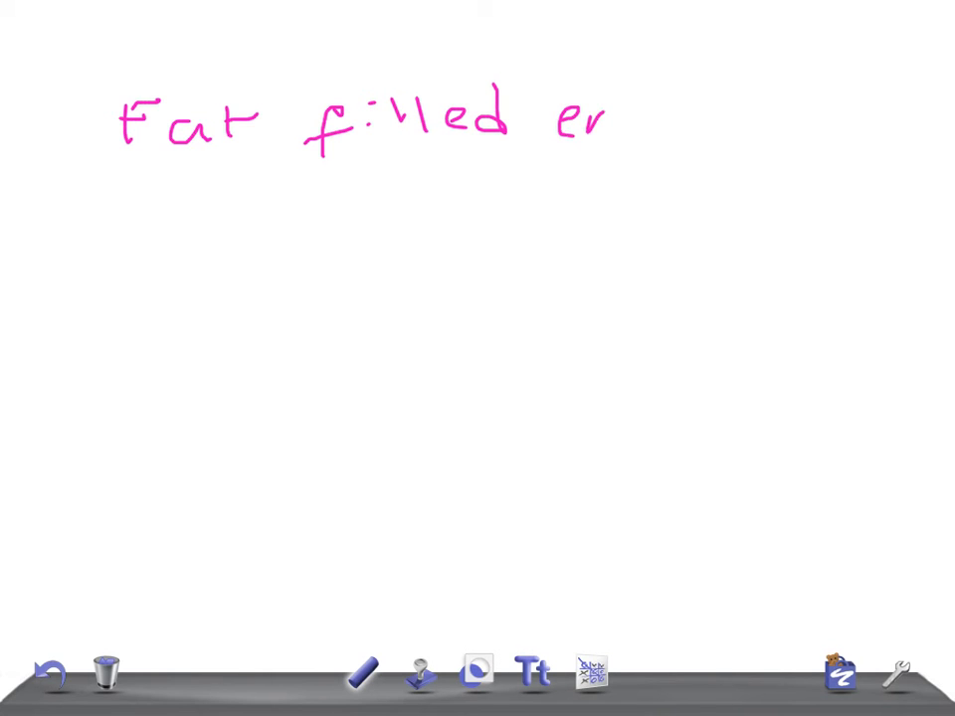
drag(597, 120, 726, 120)
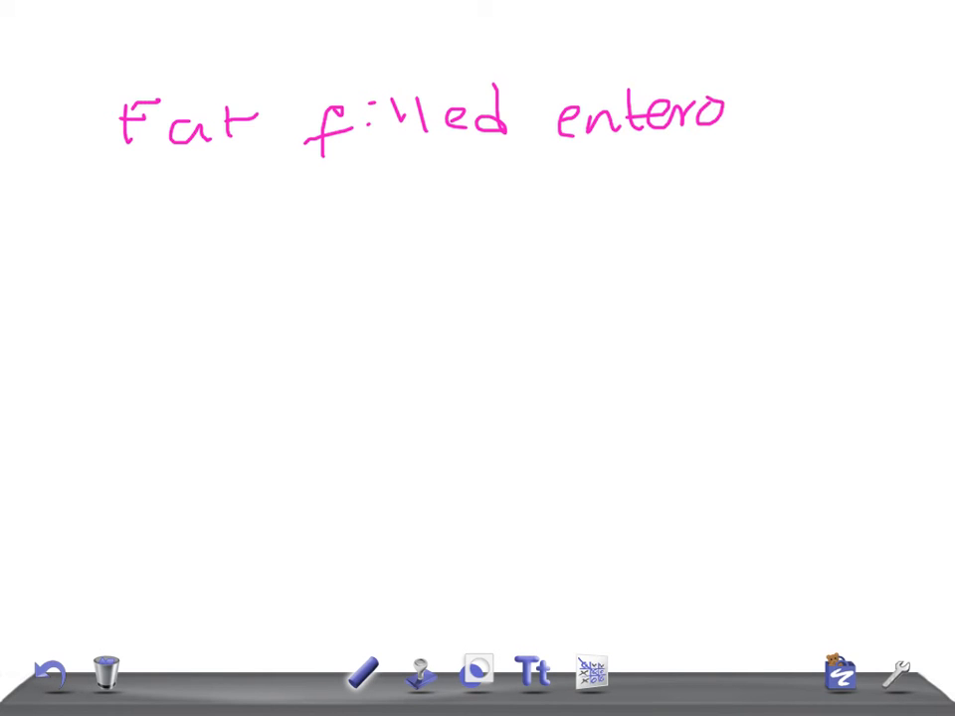
drag(726, 109, 845, 129)
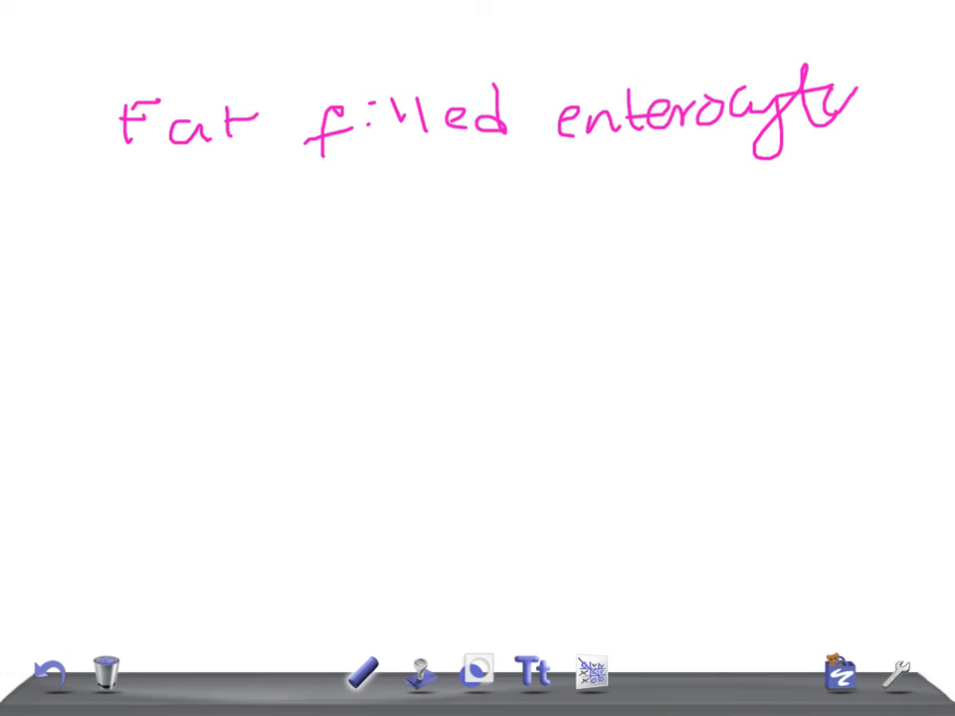
drag(826, 129, 856, 90)
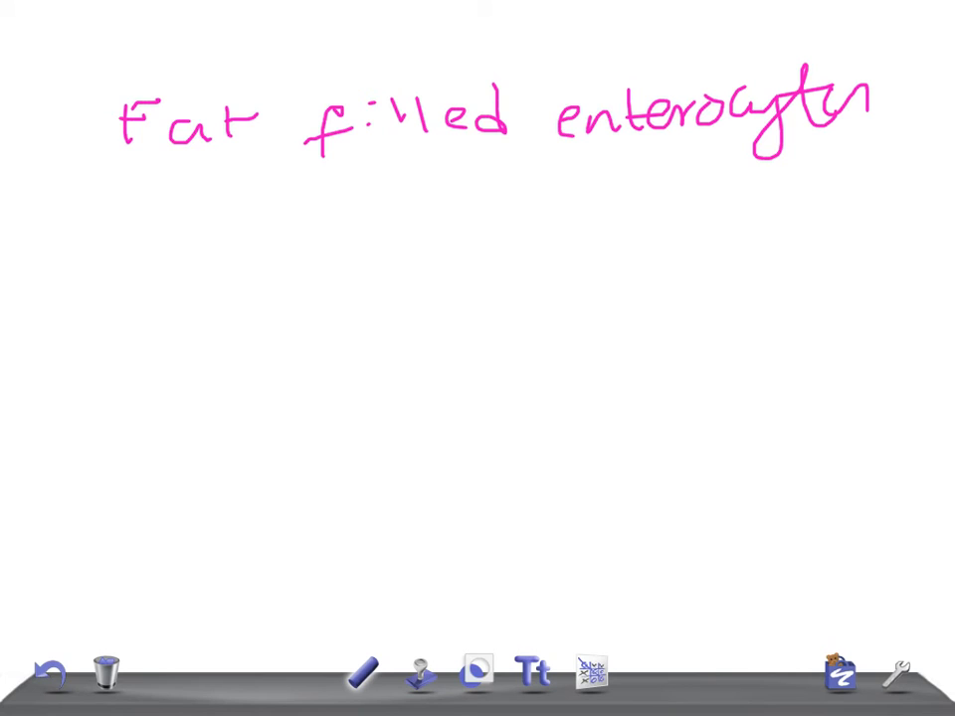
- Draw an arrow to 'Abetalipoproteinemia' under the heading and begin writing 'Villi' below
drag(169, 243, 279, 236)
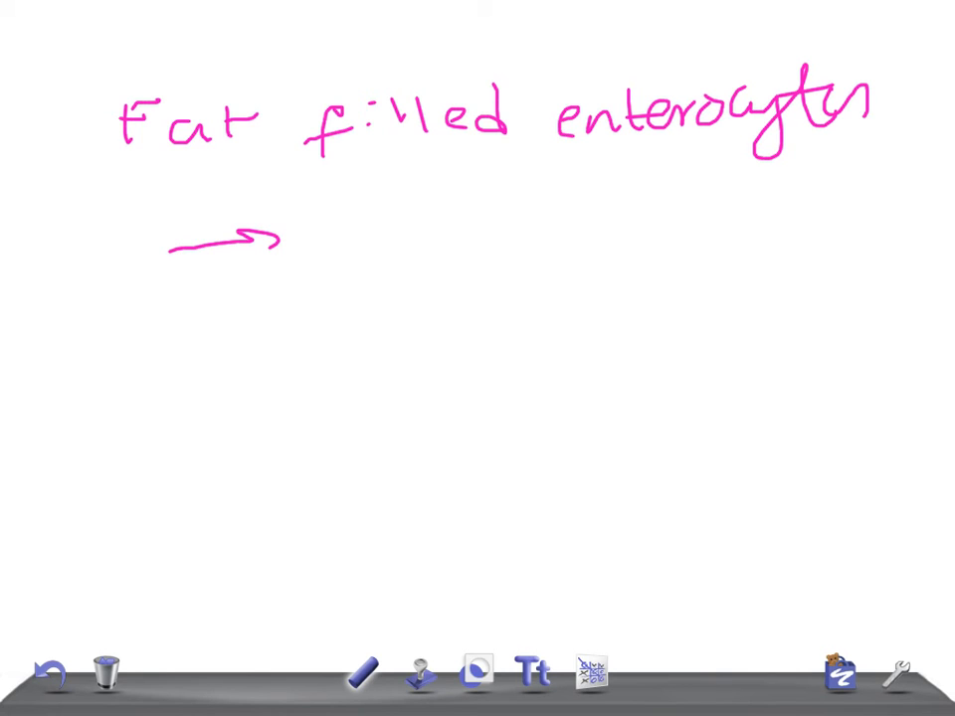
drag(298, 223, 408, 223)
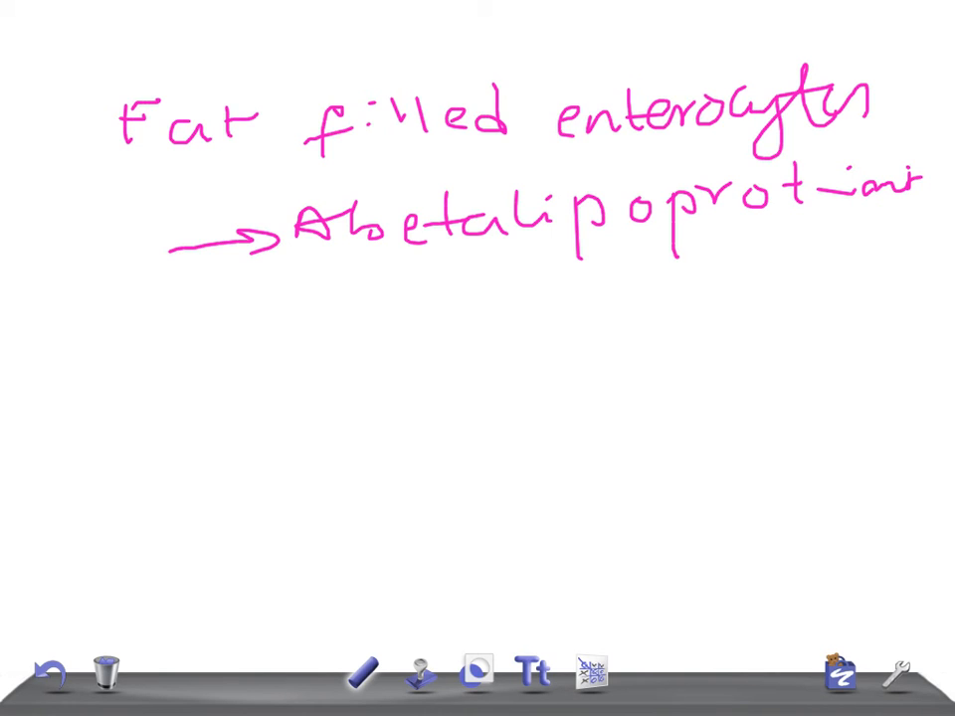
drag(115, 354, 159, 388)
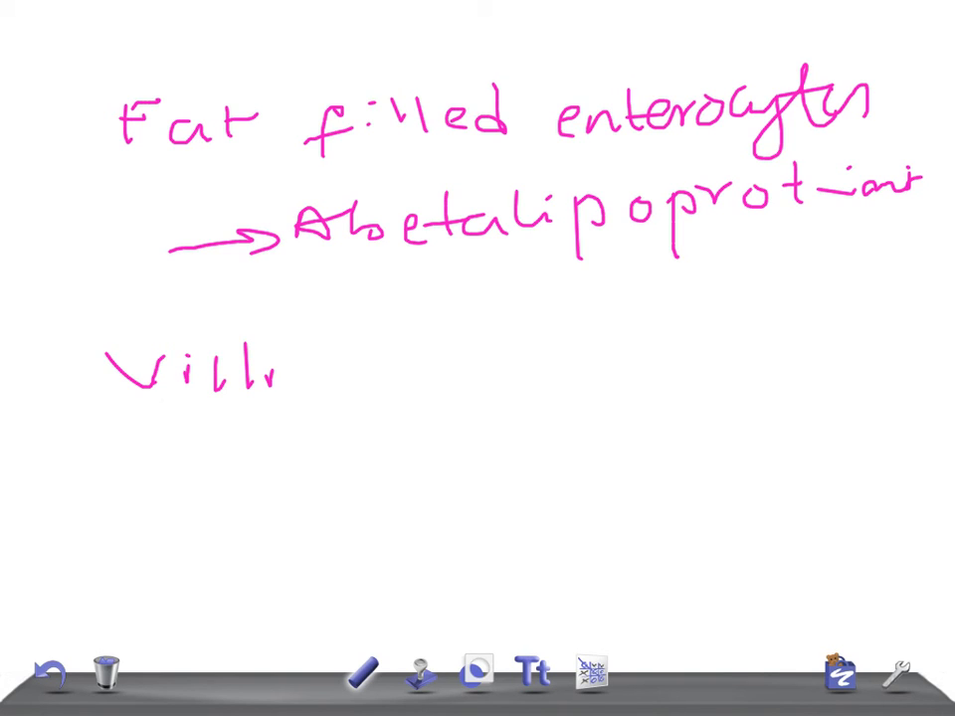
- Add an arrow from Villi to 'Lymphangiectasia' and underline it
drag(308, 374, 438, 362)
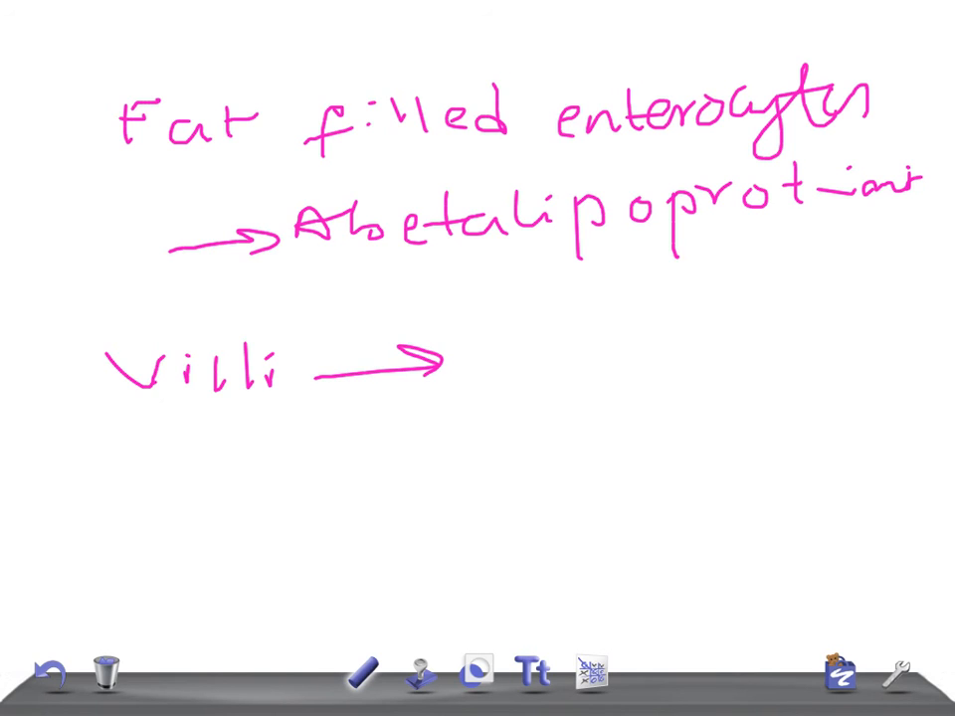
drag(497, 358, 666, 378)
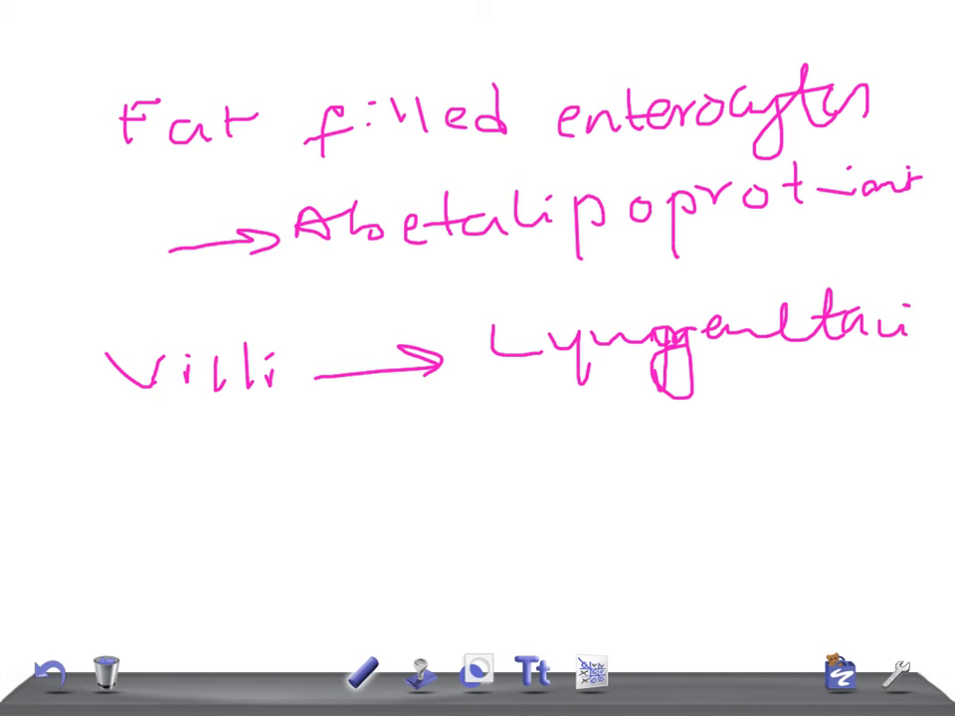
drag(697, 398, 866, 394)
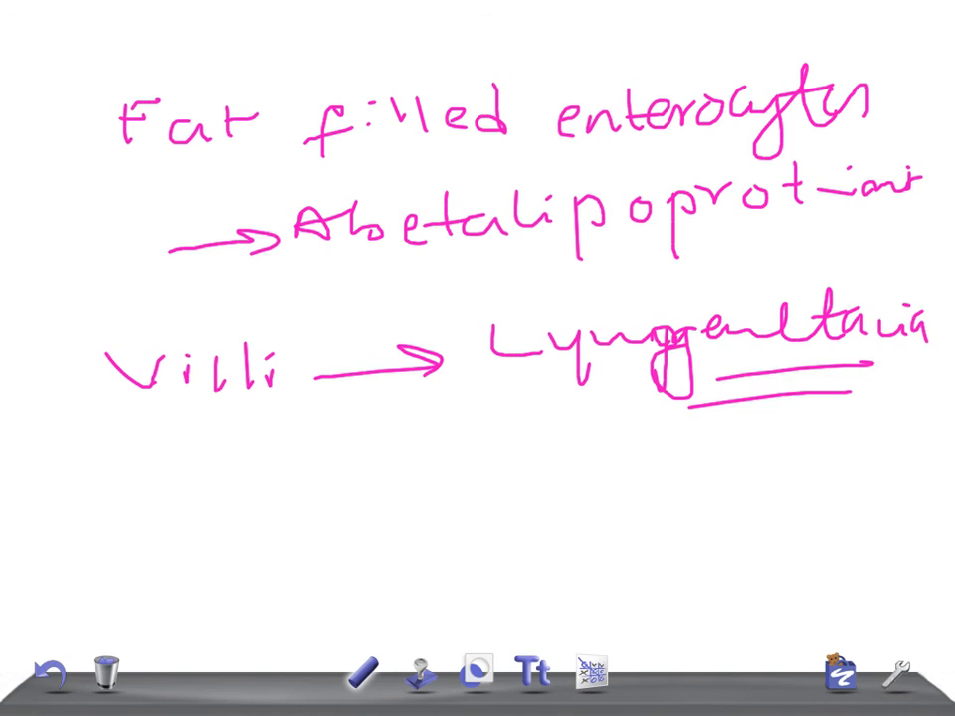